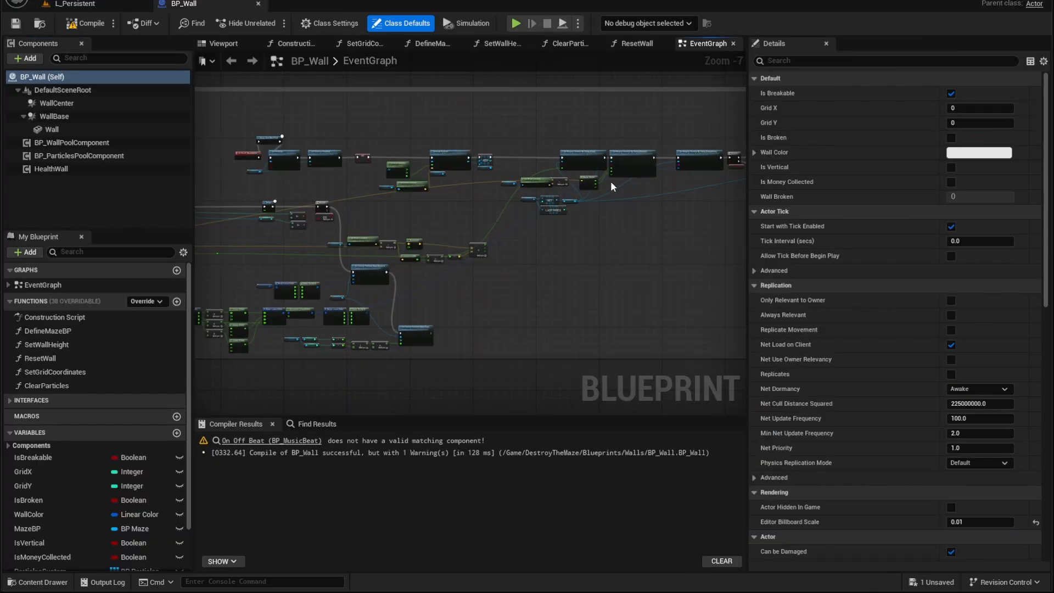
Multiply 100 by a second operand of 100 in Calculator
{"action": "scroll", "scroll_direction": "up", "scroll_amount": 3}
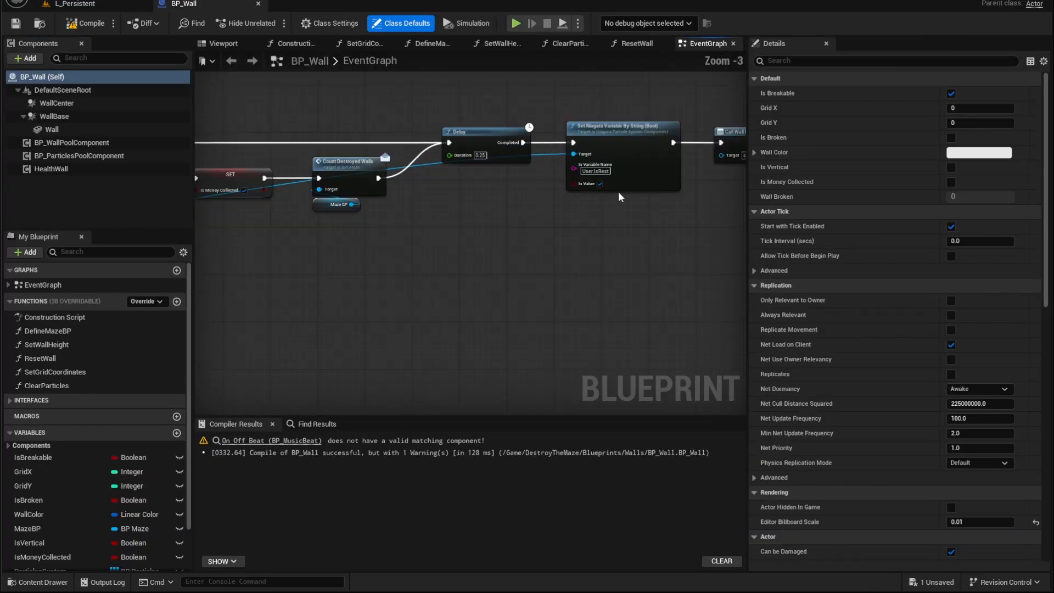
{"action": "scroll", "scroll_direction": "down", "scroll_amount": 3}
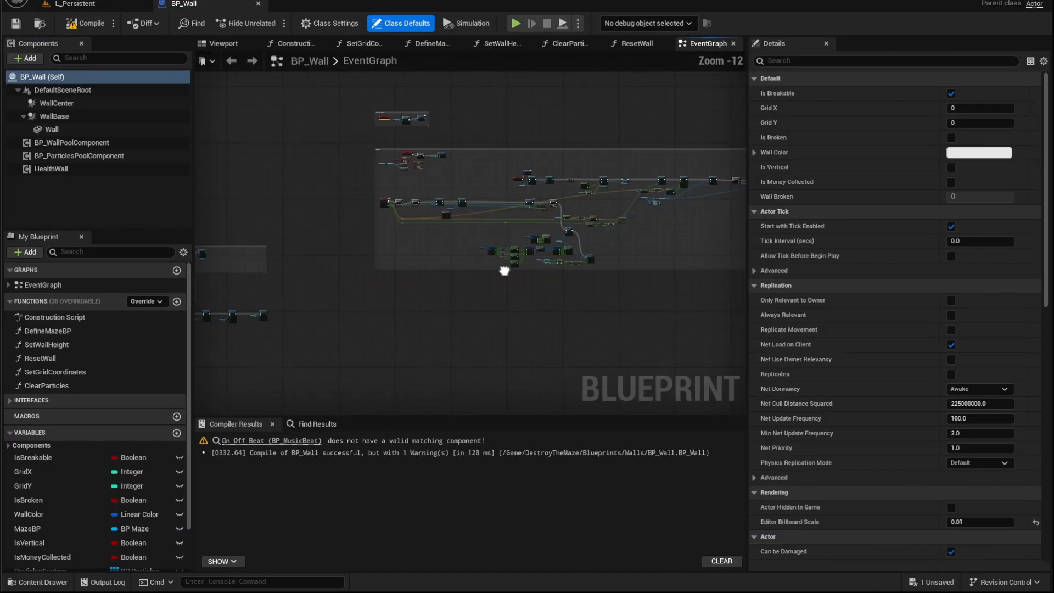
{"action": "left_click", "coordinate": [515, 23]}
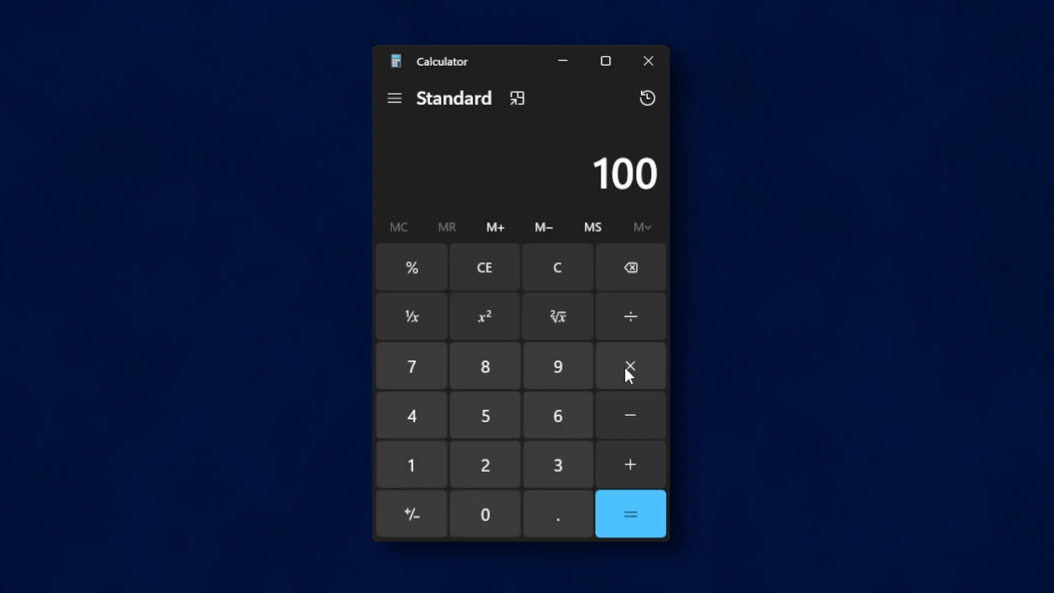
{"action": "left_click", "coordinate": [629, 366]}
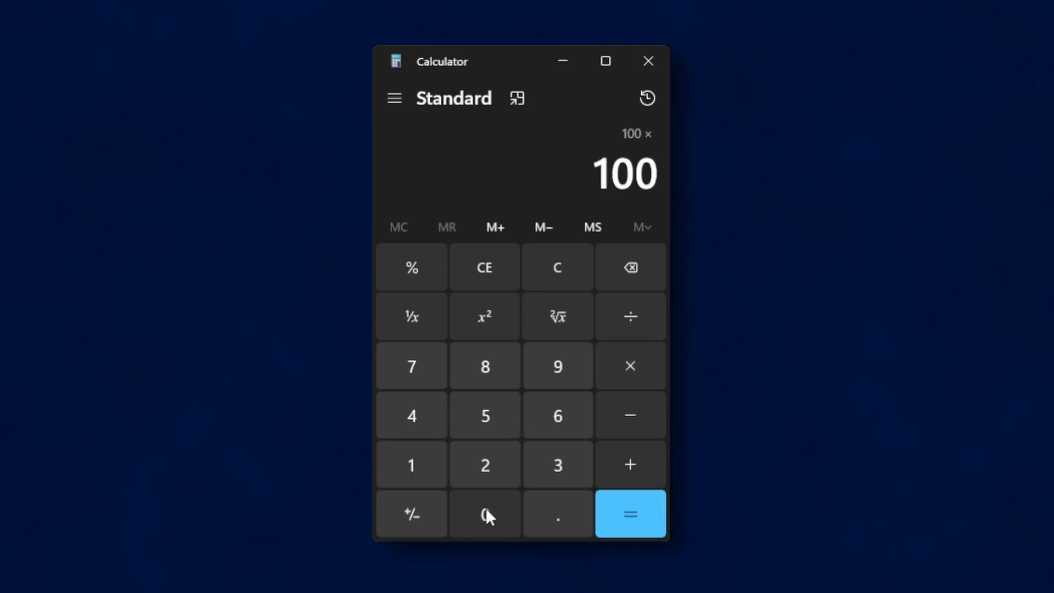
{"action": "left_click", "coordinate": [629, 514]}
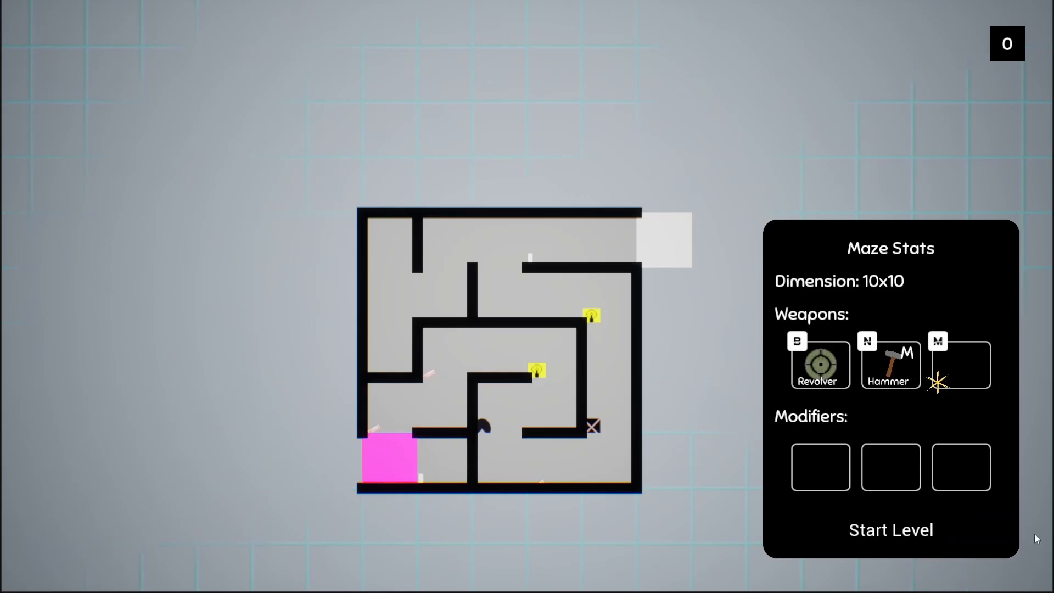
Start the 10x10 maze level from the Maze Stats panel and confirm START
{"action": "left_click", "coordinate": [890, 529]}
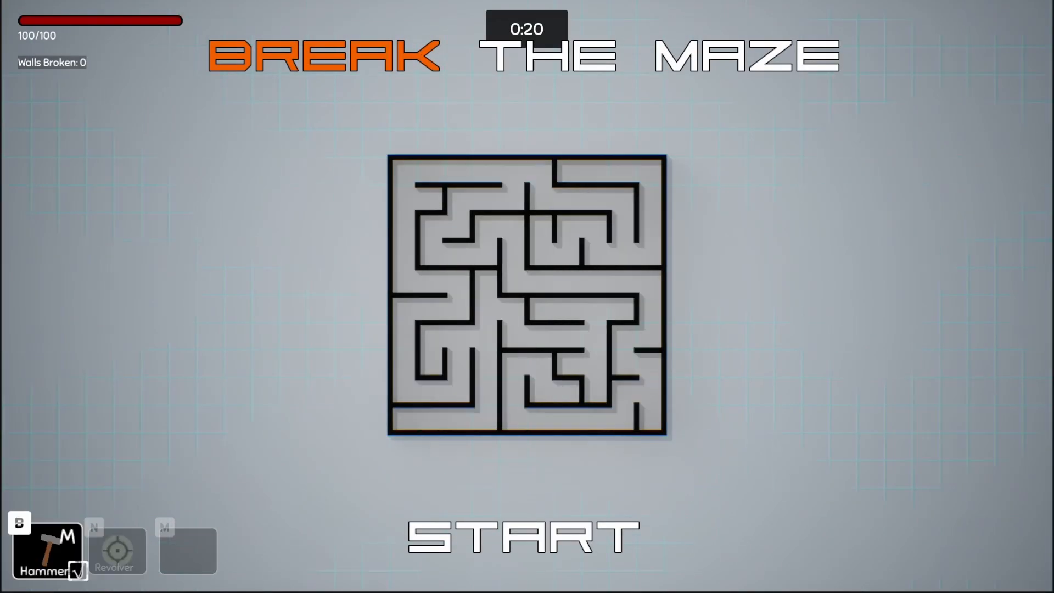
{"action": "left_click", "coordinate": [527, 537]}
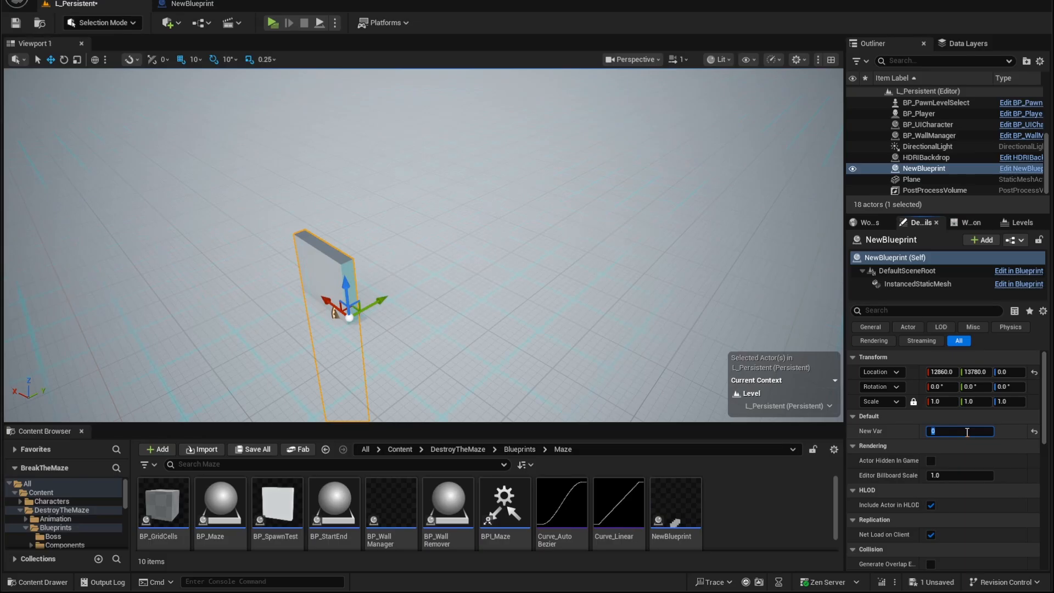
Set NewBlueprint's New Var to 100 so a long row of wall instances appears
{"action": "type", "text": "4"}
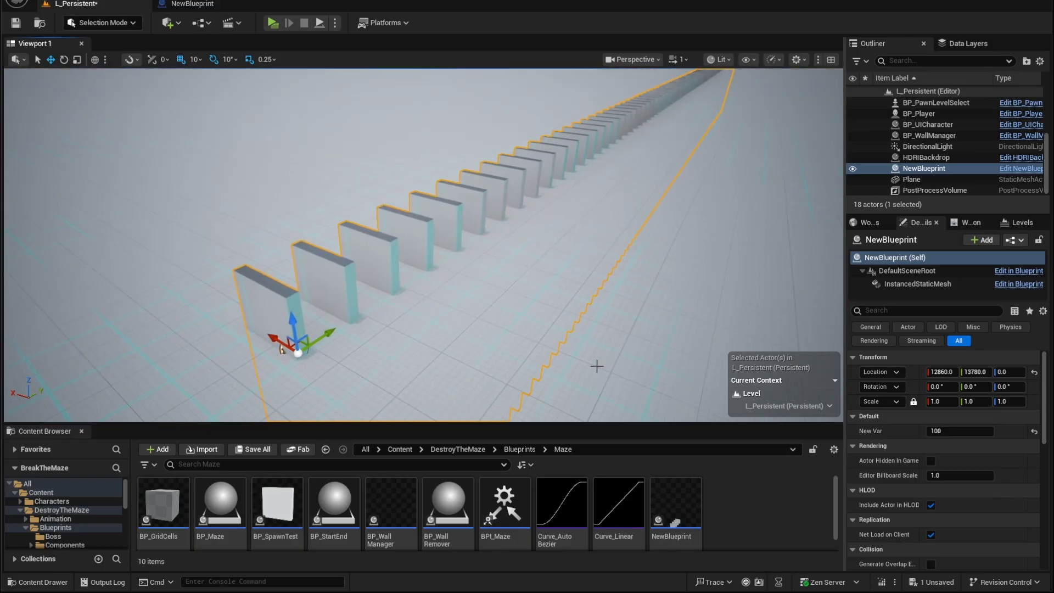
{"action": "left_click", "coordinate": [271, 22]}
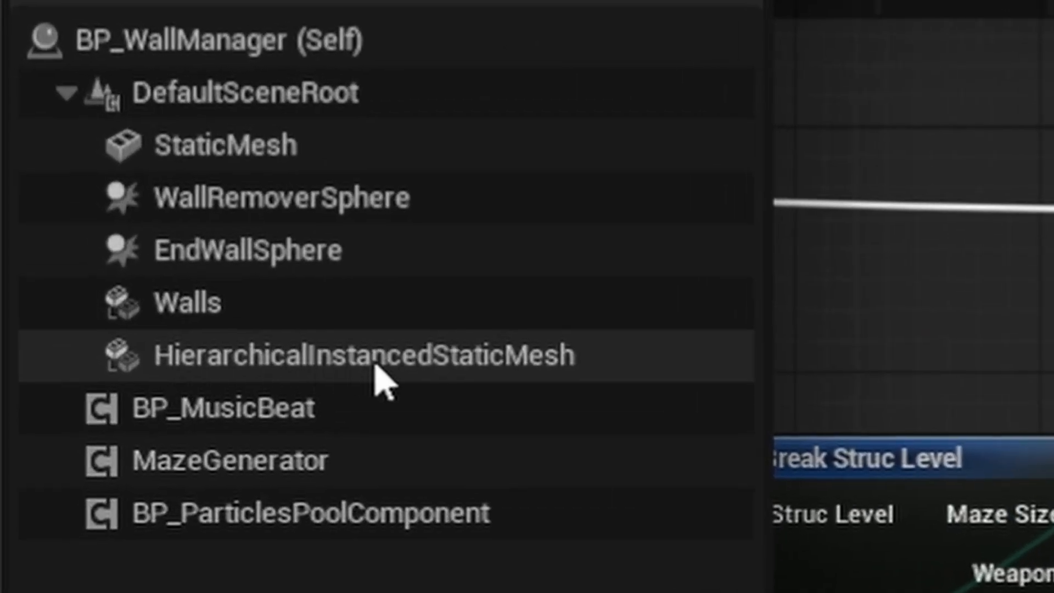
{"action": "mouse_move", "coordinate": [165, 370]}
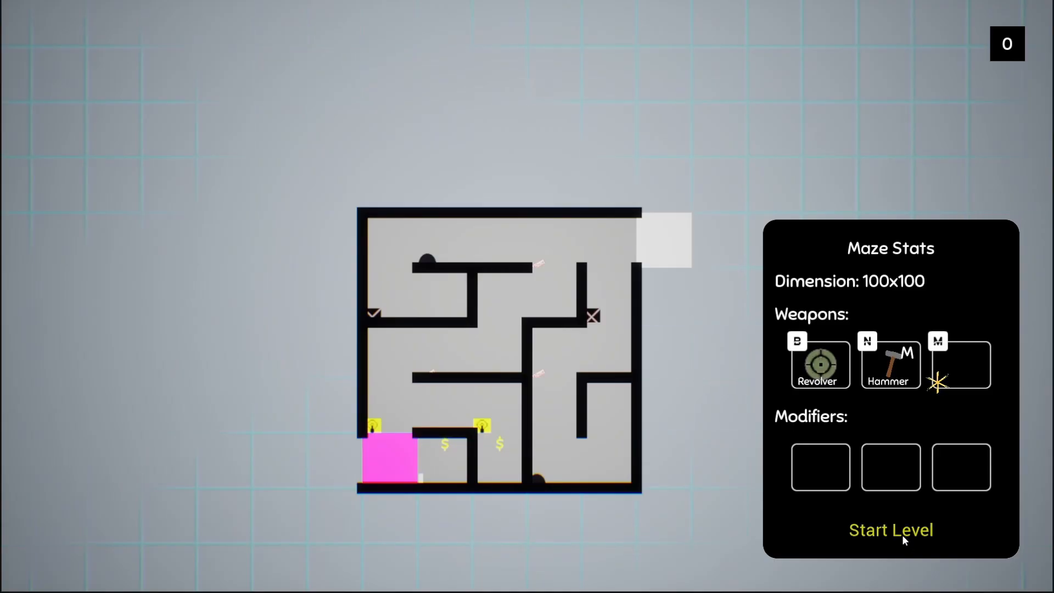
Start the 100x100 maze level from the Maze Stats panel
{"action": "left_click", "coordinate": [891, 529]}
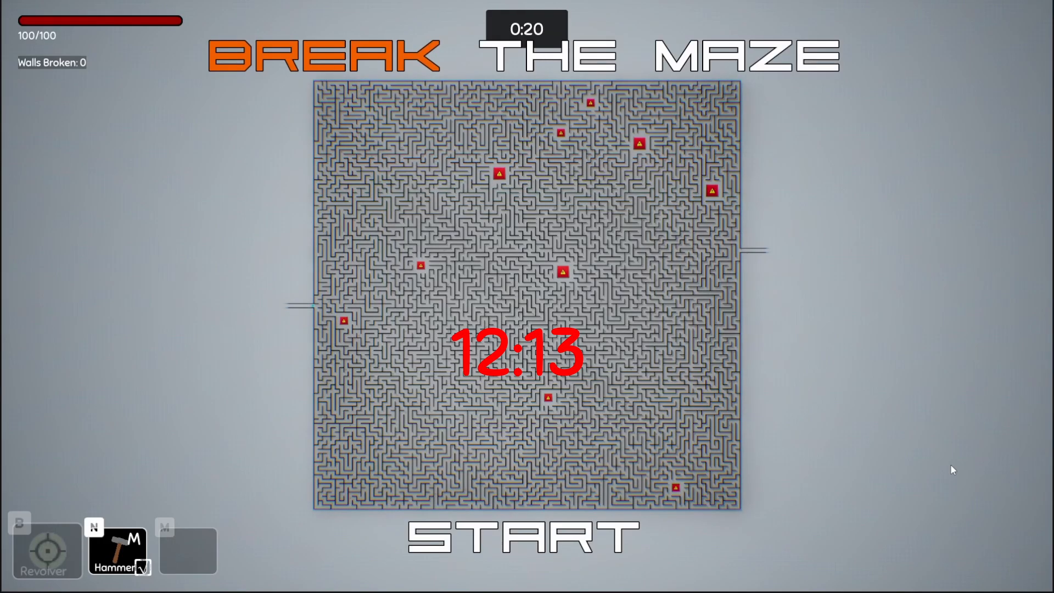
{"action": "mouse_move", "coordinate": [885, 530]}
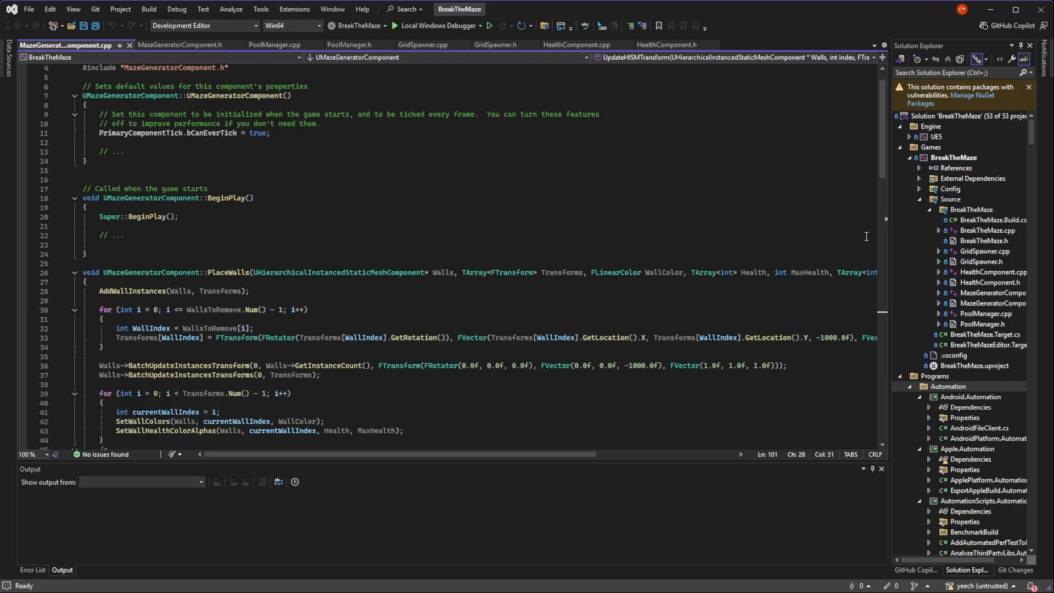
{"action": "scroll", "scroll_direction": "down", "scroll_amount": 3}
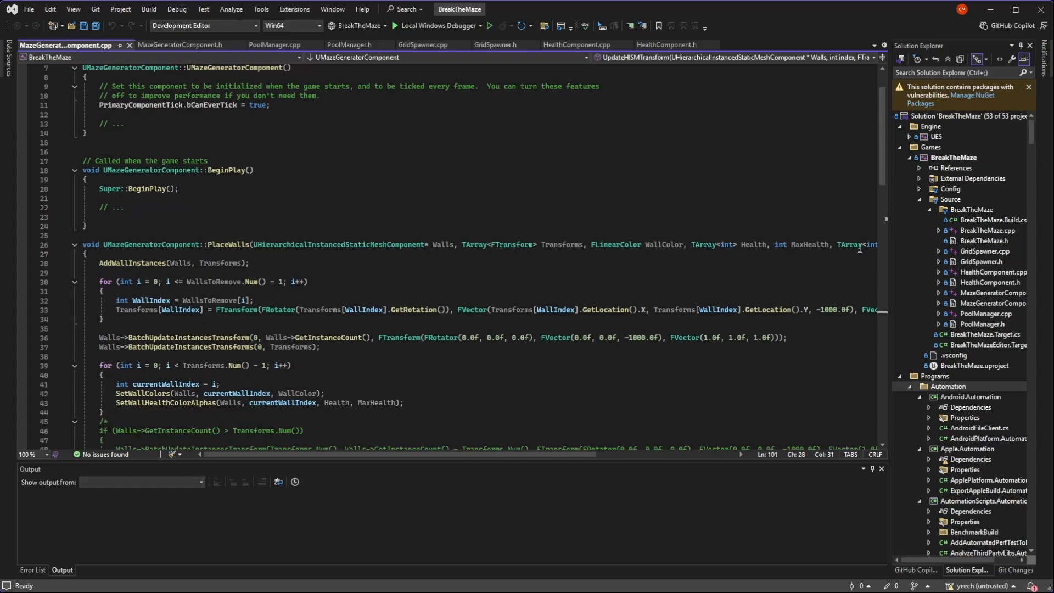
{"action": "scroll", "scroll_direction": "down", "scroll_amount": 3}
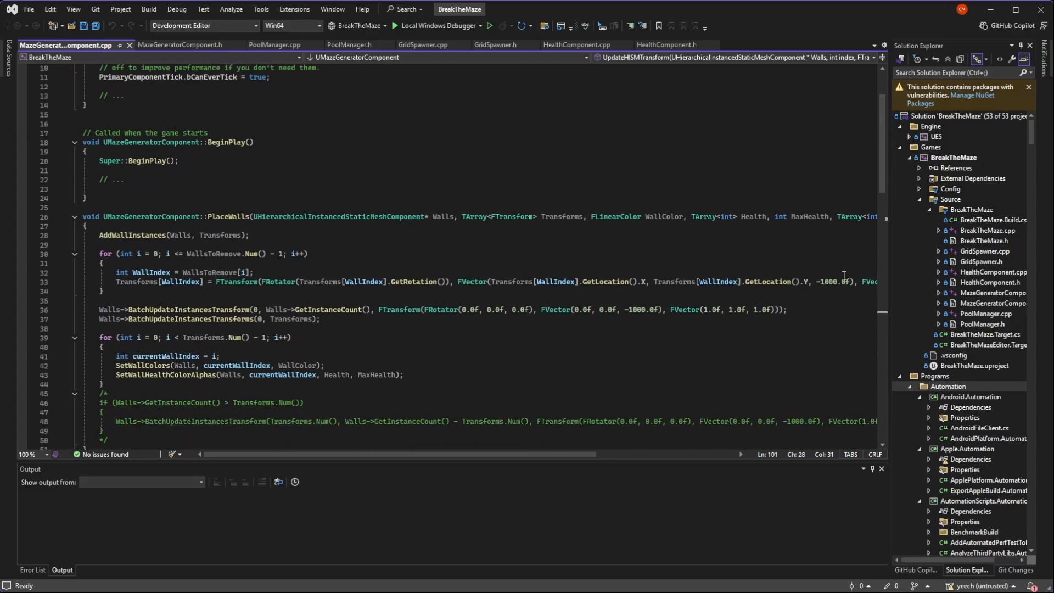
{"action": "scroll", "scroll_direction": "down", "scroll_amount": 3}
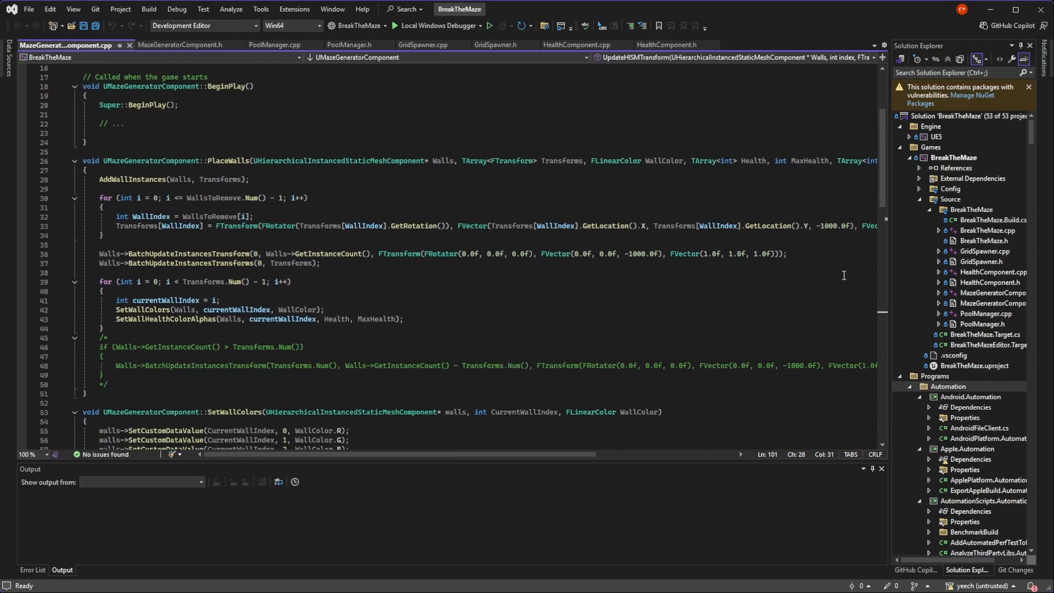
{"action": "scroll", "scroll_direction": "down", "scroll_amount": 3}
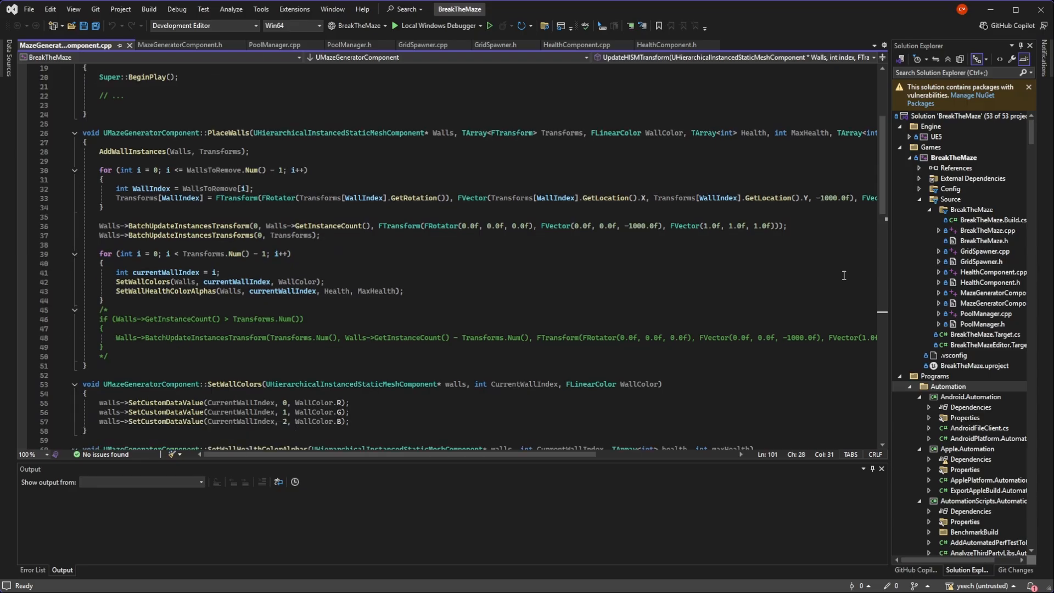
{"action": "scroll", "scroll_direction": "down", "scroll_amount": 3}
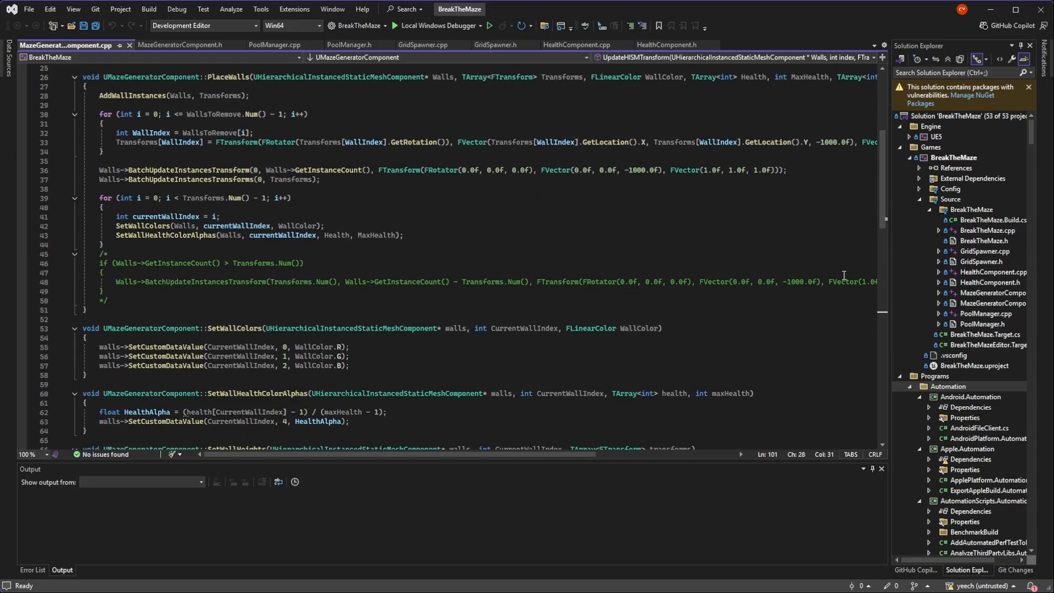
{"action": "scroll", "scroll_direction": "down", "scroll_amount": 3}
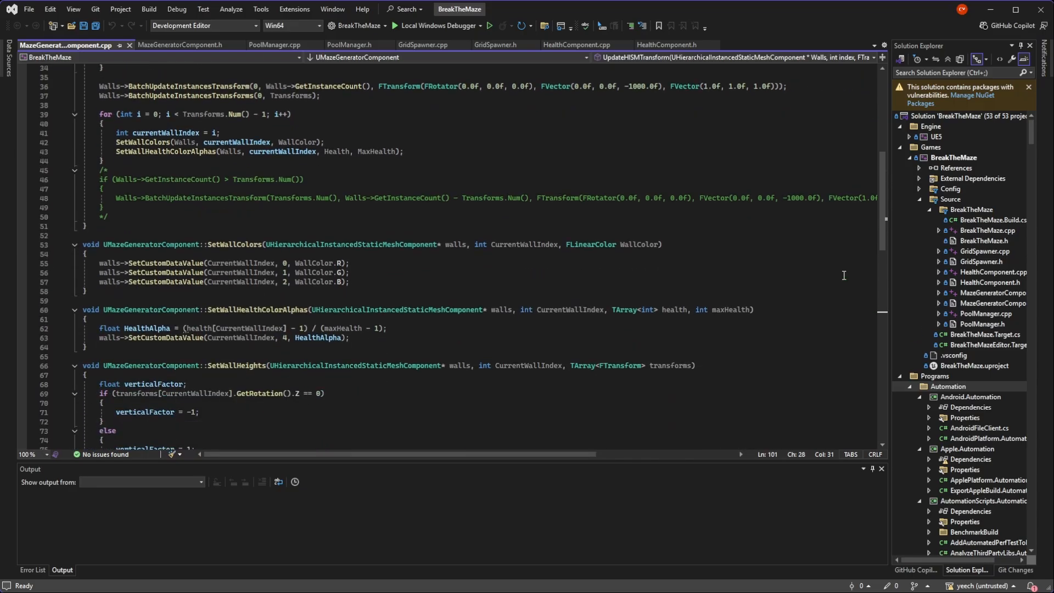
{"action": "scroll", "scroll_direction": "down", "scroll_amount": 3}
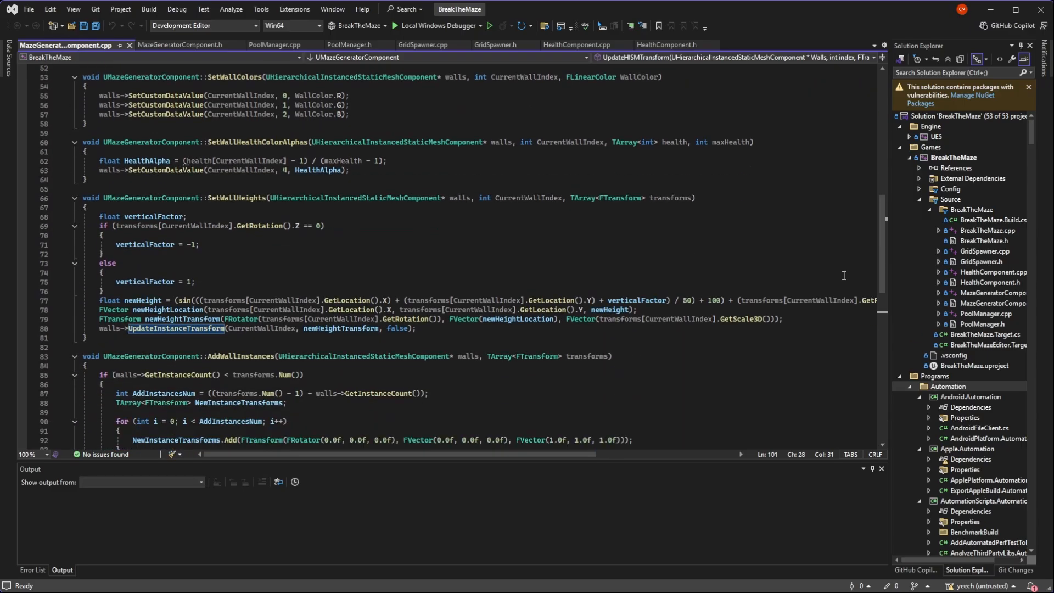
{"action": "scroll", "scroll_direction": "down", "scroll_amount": 3}
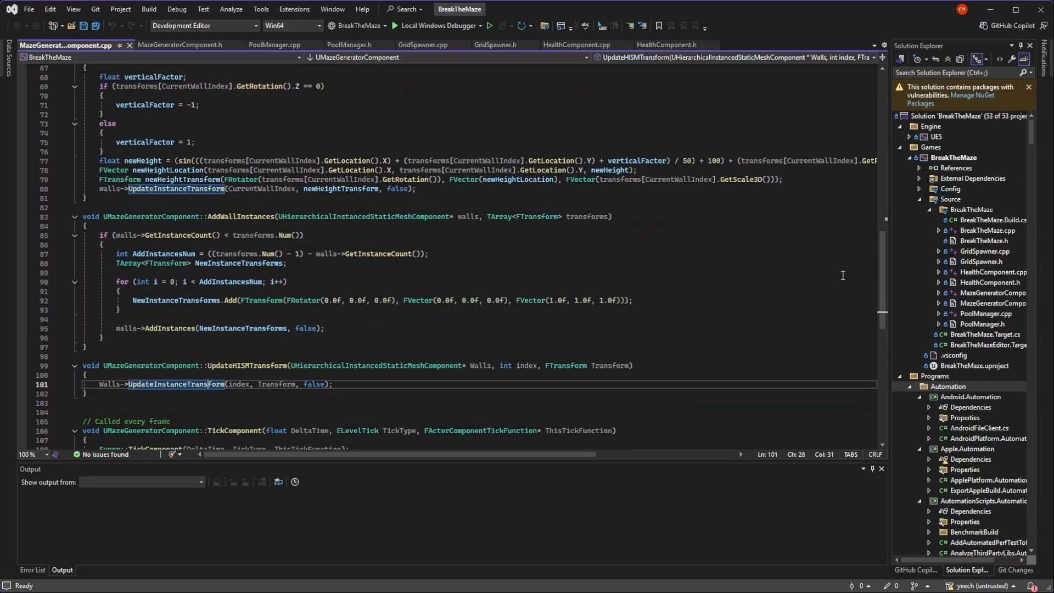
{"action": "scroll", "scroll_direction": "down", "scroll_amount": 3}
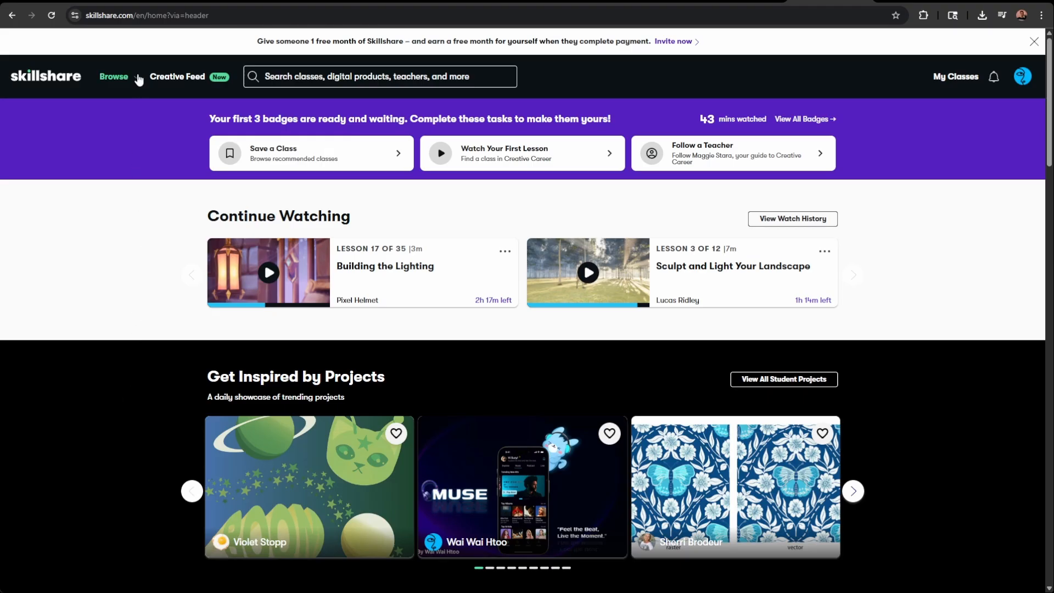
Browse the class categories and scroll through the All Online Classes catalogue
{"action": "left_click", "coordinate": [113, 76]}
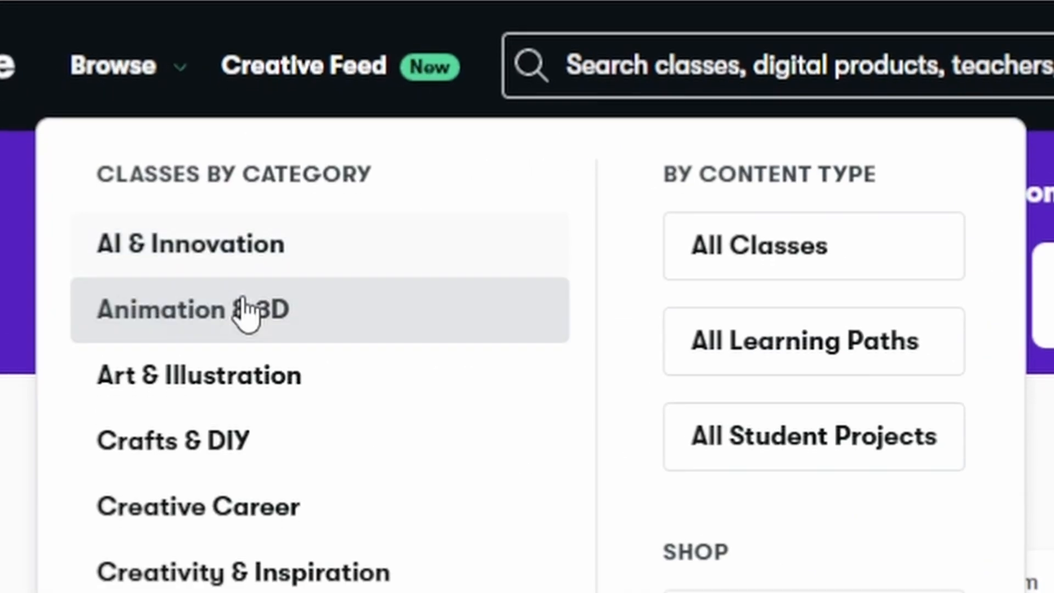
{"action": "scroll", "scroll_direction": "down", "scroll_amount": 3}
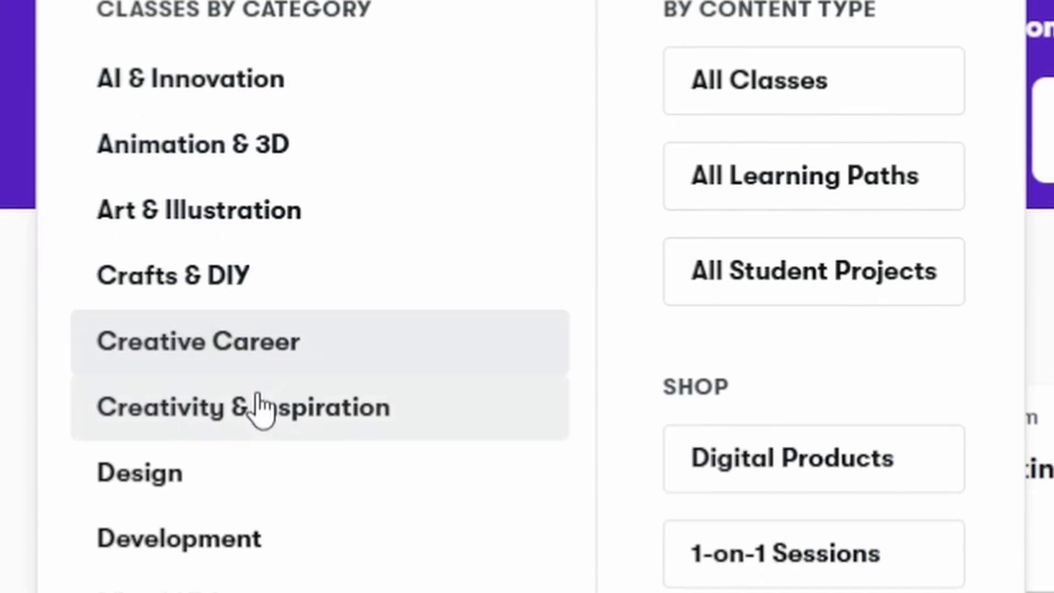
{"action": "scroll", "scroll_direction": "down", "scroll_amount": 3}
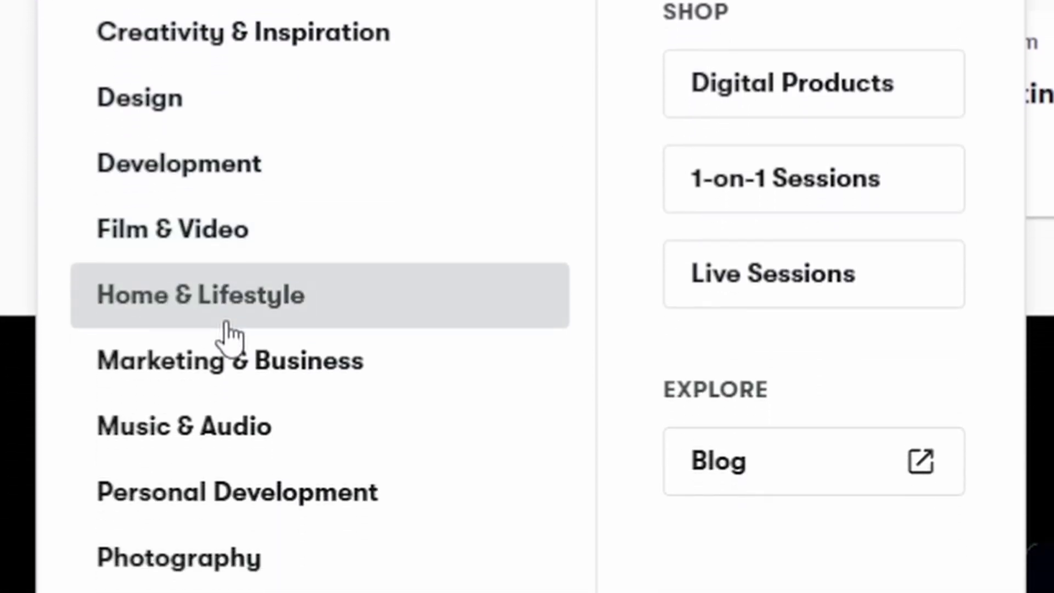
{"action": "scroll", "scroll_direction": "down", "scroll_amount": 3}
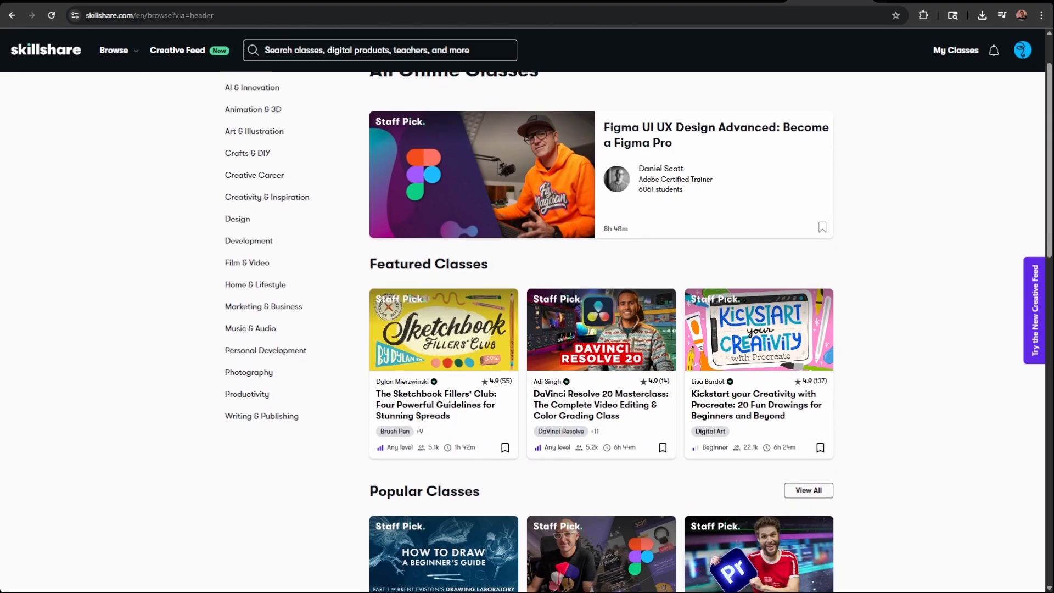
{"action": "scroll", "scroll_direction": "down", "scroll_amount": 3}
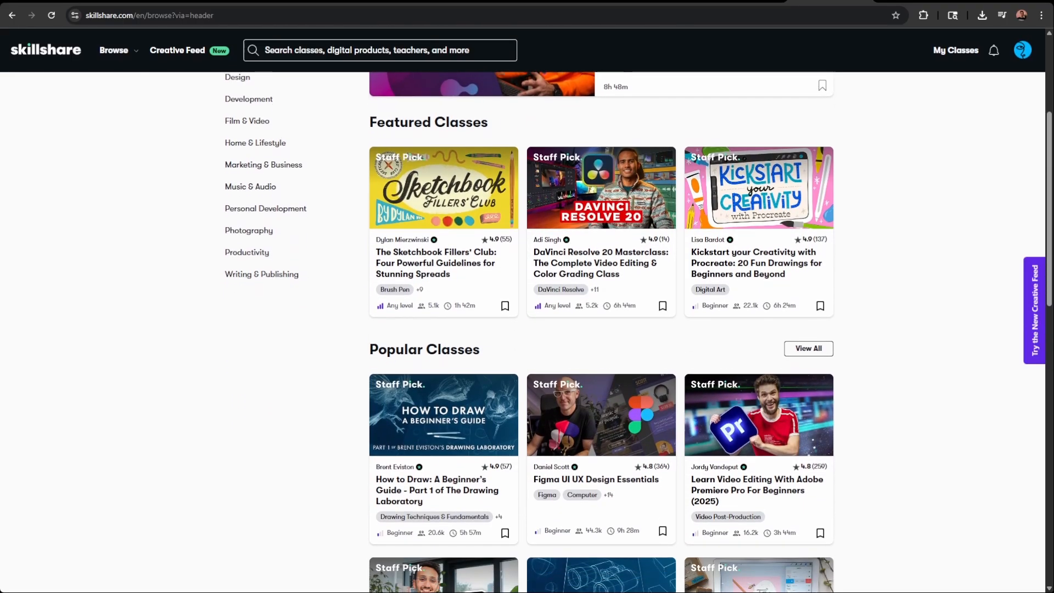
{"action": "scroll", "scroll_direction": "down", "scroll_amount": 3}
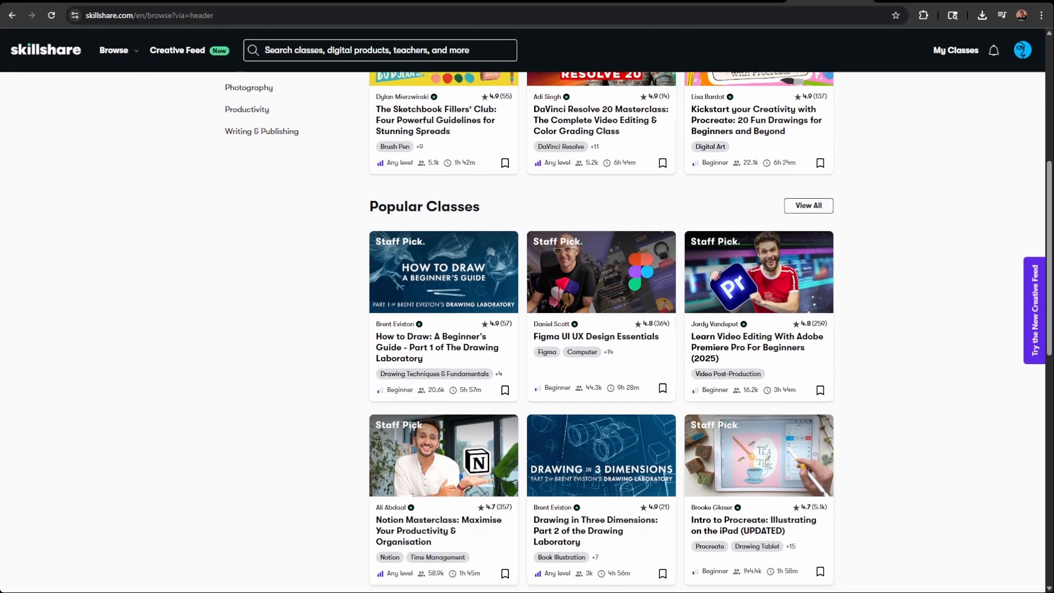
{"action": "scroll", "scroll_direction": "down", "scroll_amount": 3}
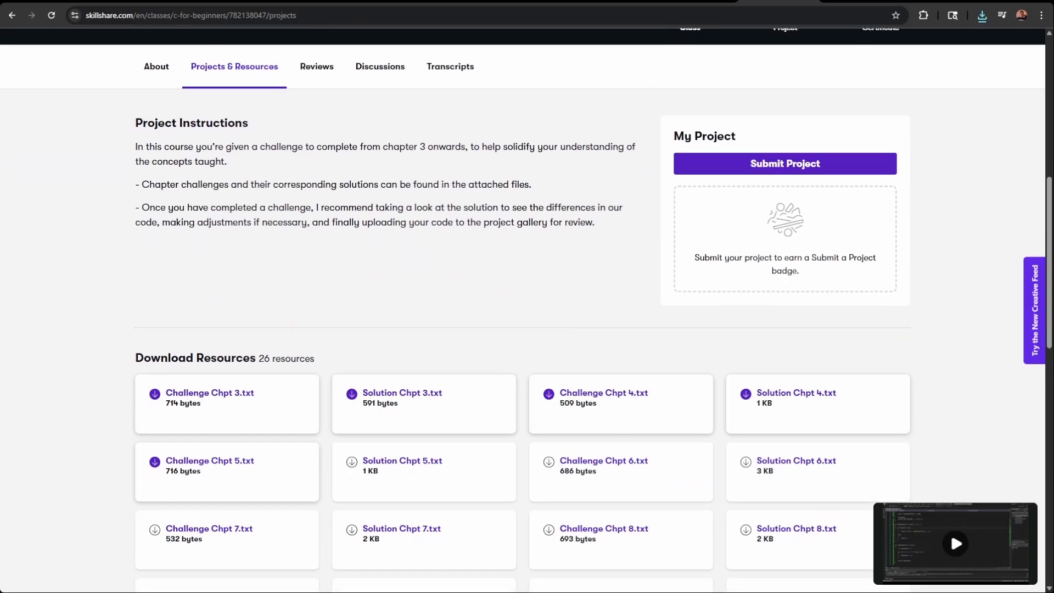
Scroll the C++ for Beginners Projects & Resources down to the Download Resources list
{"action": "scroll", "scroll_direction": "down", "scroll_amount": 3}
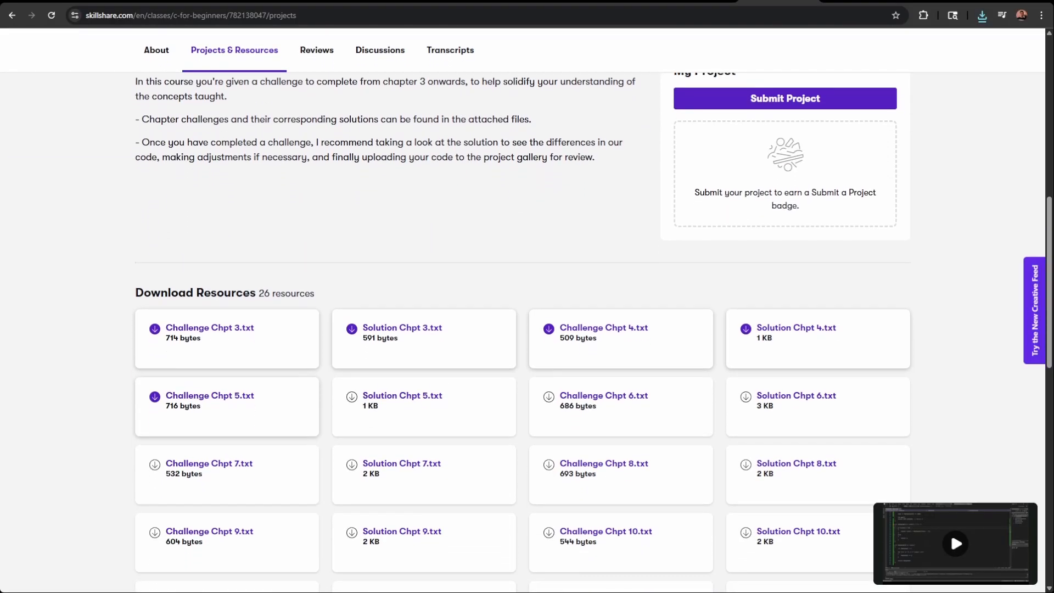
{"action": "scroll", "scroll_direction": "down", "scroll_amount": 3}
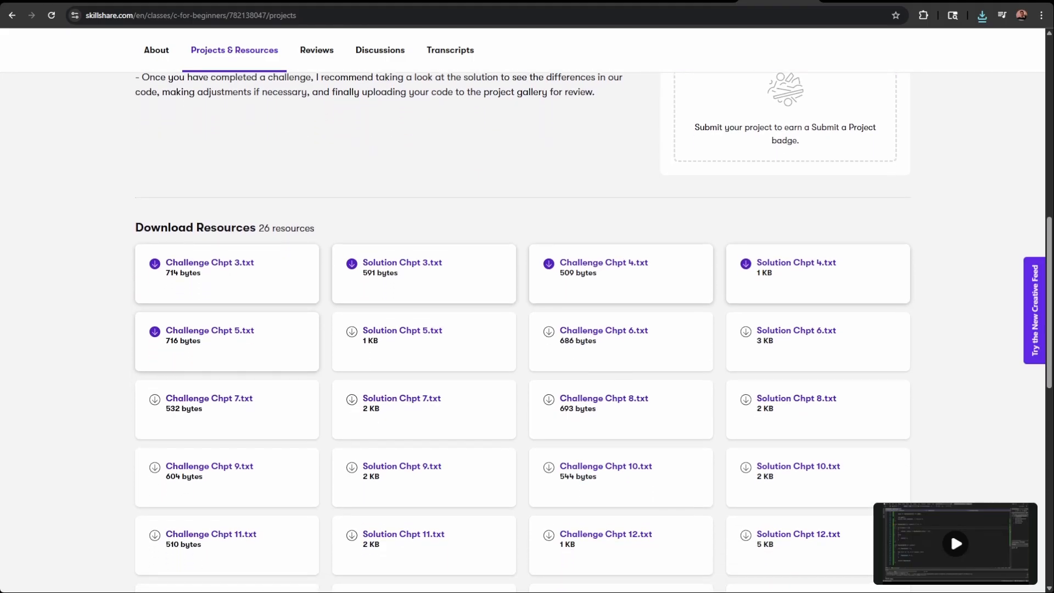
{"action": "scroll", "scroll_direction": "down", "scroll_amount": 3}
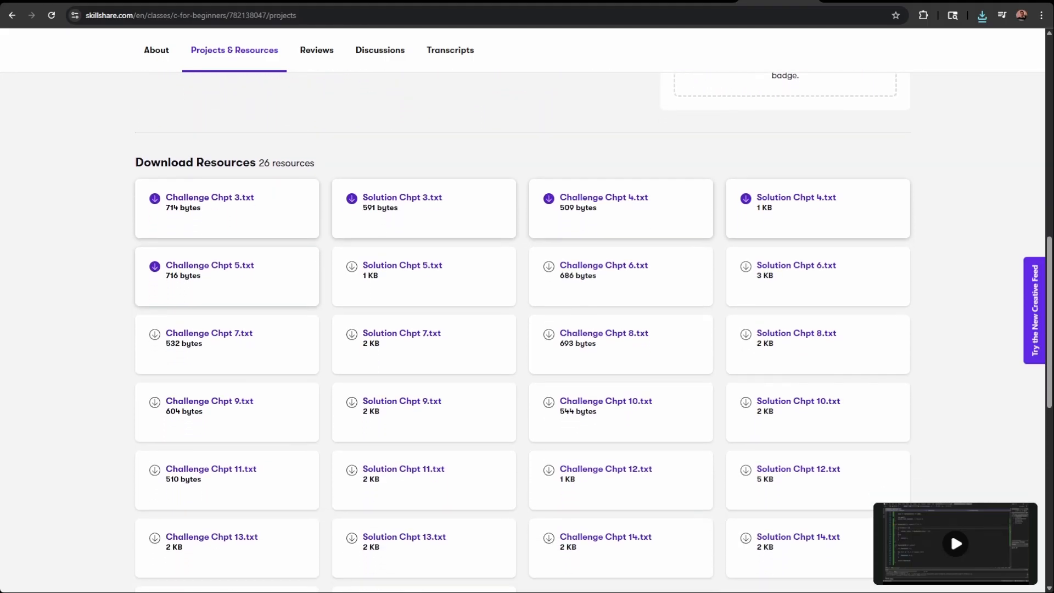
{"action": "scroll", "scroll_direction": "down", "scroll_amount": 3}
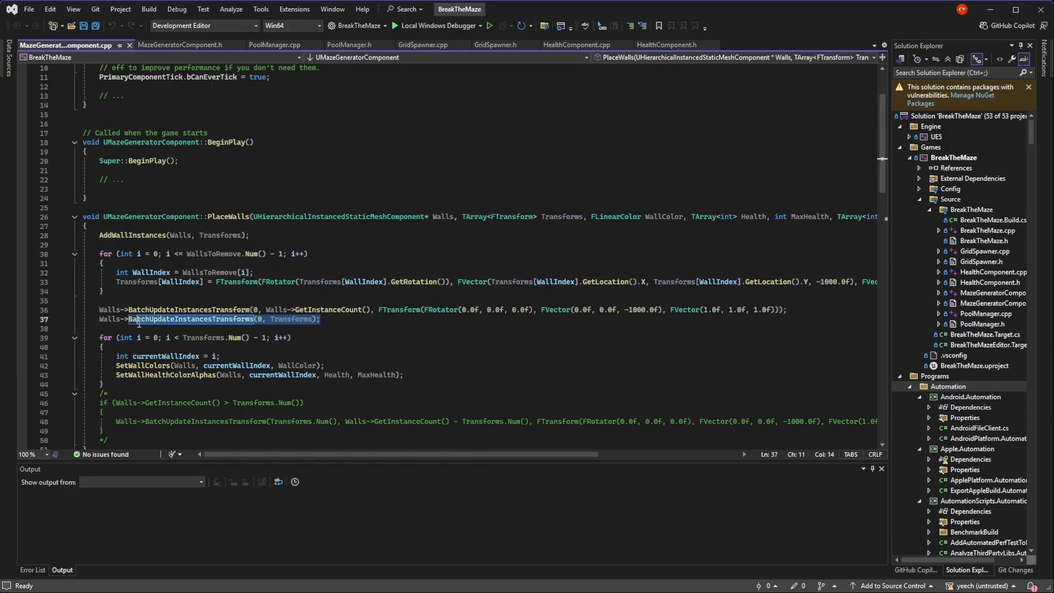
Select the BatchUpdateInstancesTransforms call name in PlaceWalls
{"action": "double_click", "coordinate": [110, 318]}
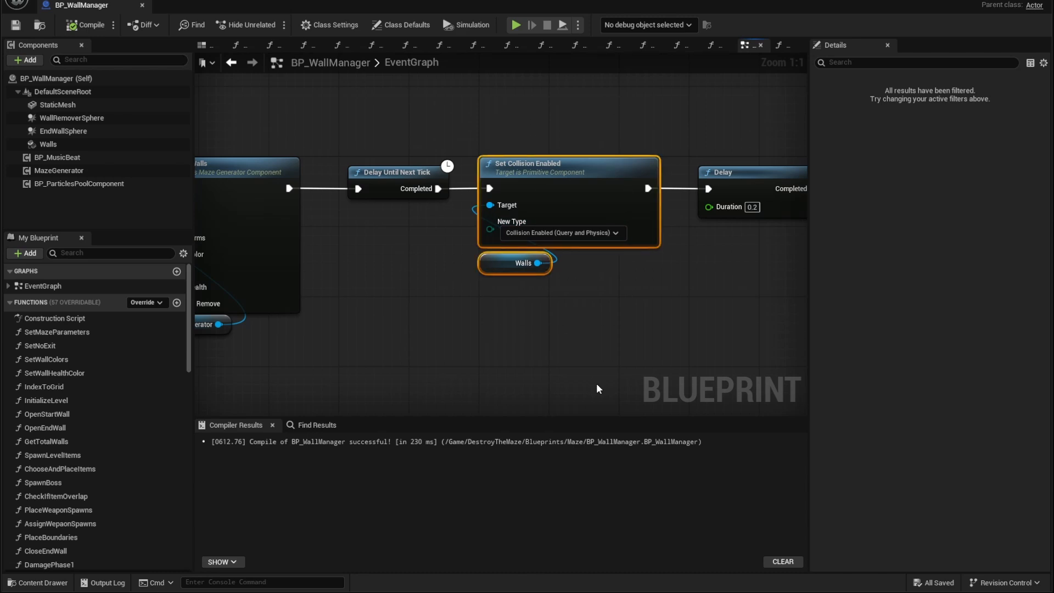
{"action": "mouse_move", "coordinate": [594, 390]}
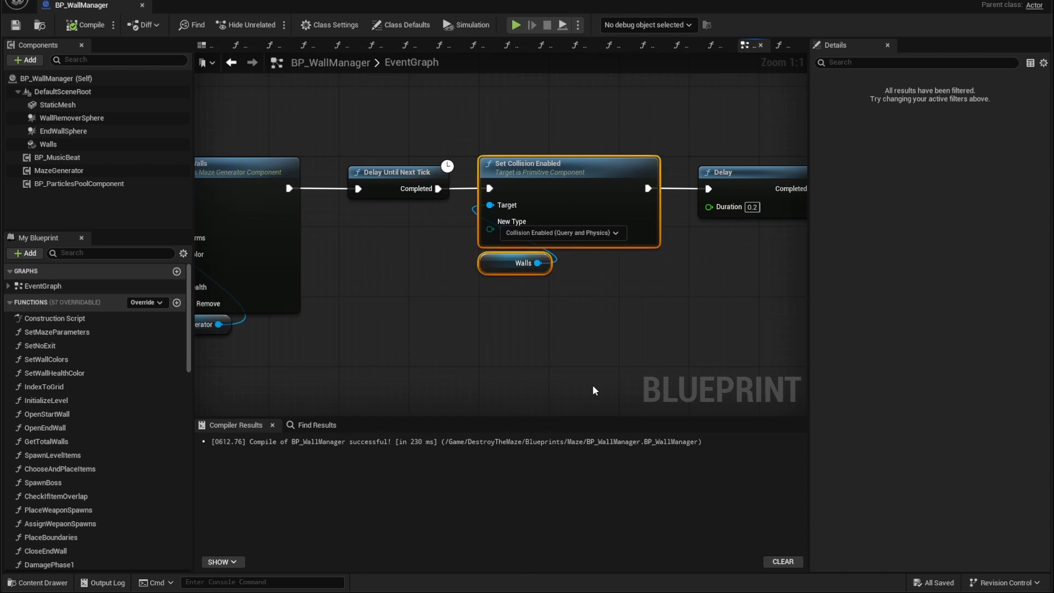
Compile BP_WallManager with Set Collision Enabled on Walls set to Query and Physics
{"action": "left_click", "coordinate": [515, 25]}
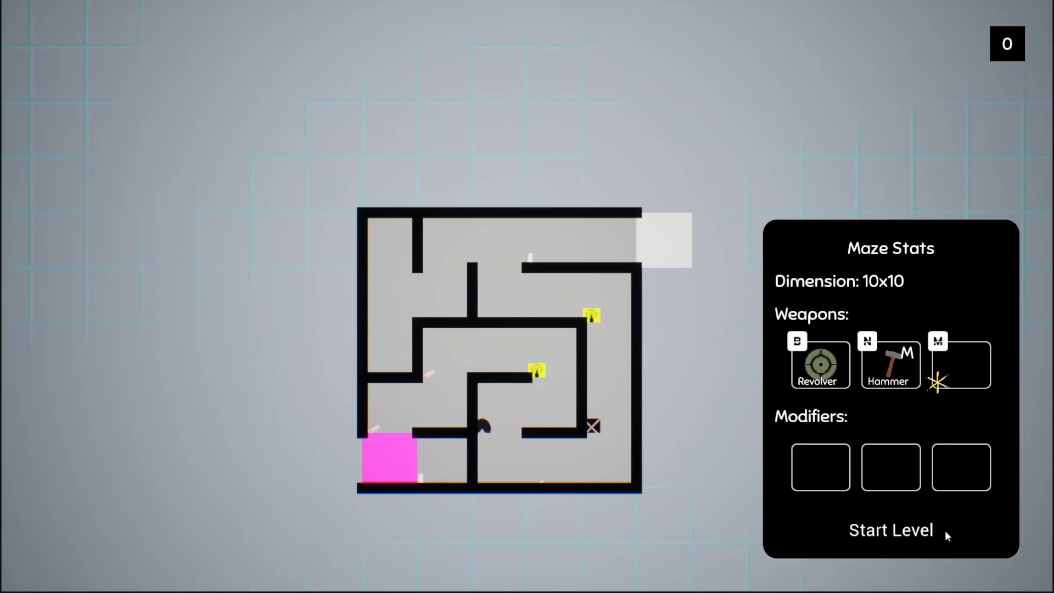
Start playing the 10x10 maze level from the Maze Stats panel
{"action": "left_click", "coordinate": [891, 529]}
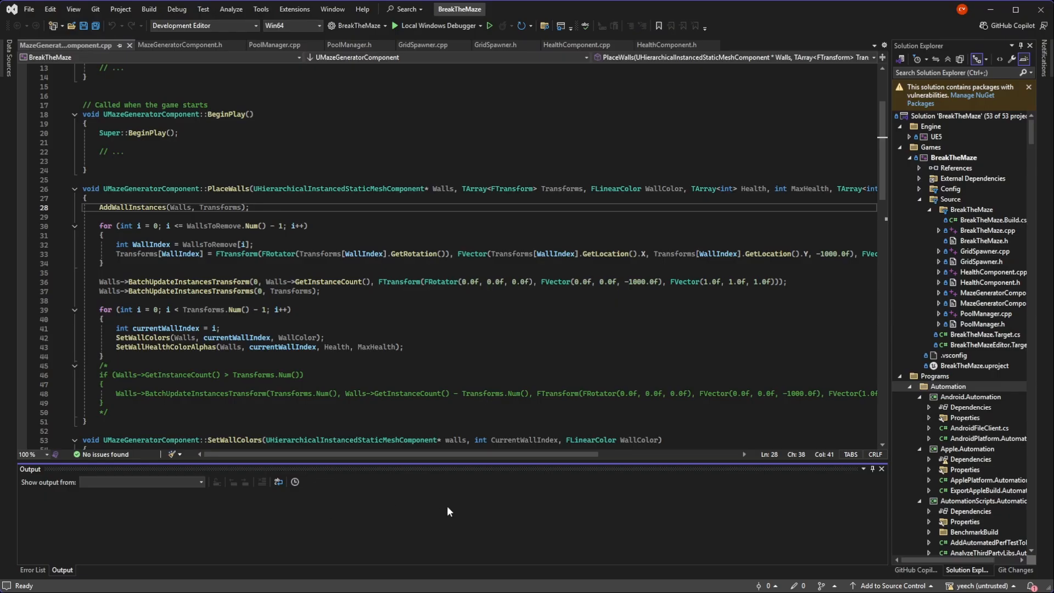
{"action": "mouse_move", "coordinate": [123, 265]}
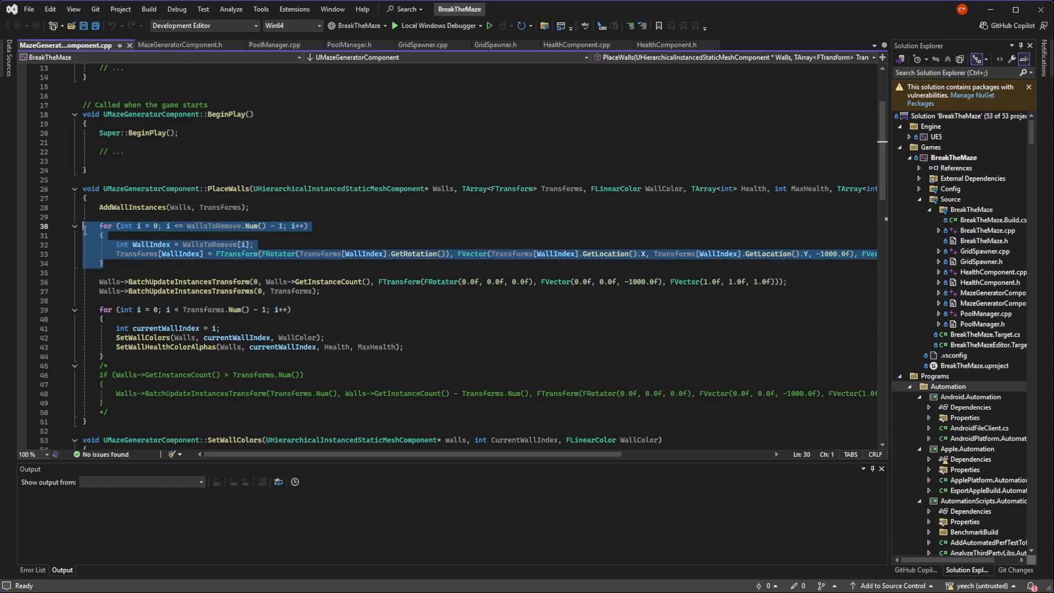
{"action": "mouse_move", "coordinate": [294, 511]}
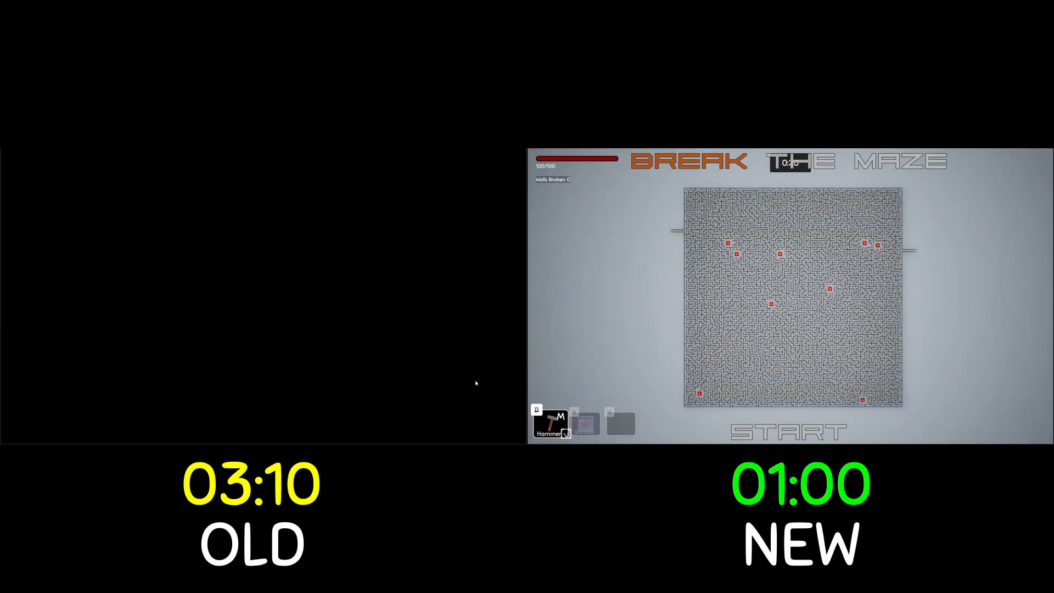
Start the large maze level from the title screen once it has generated
{"action": "left_click", "coordinate": [788, 430]}
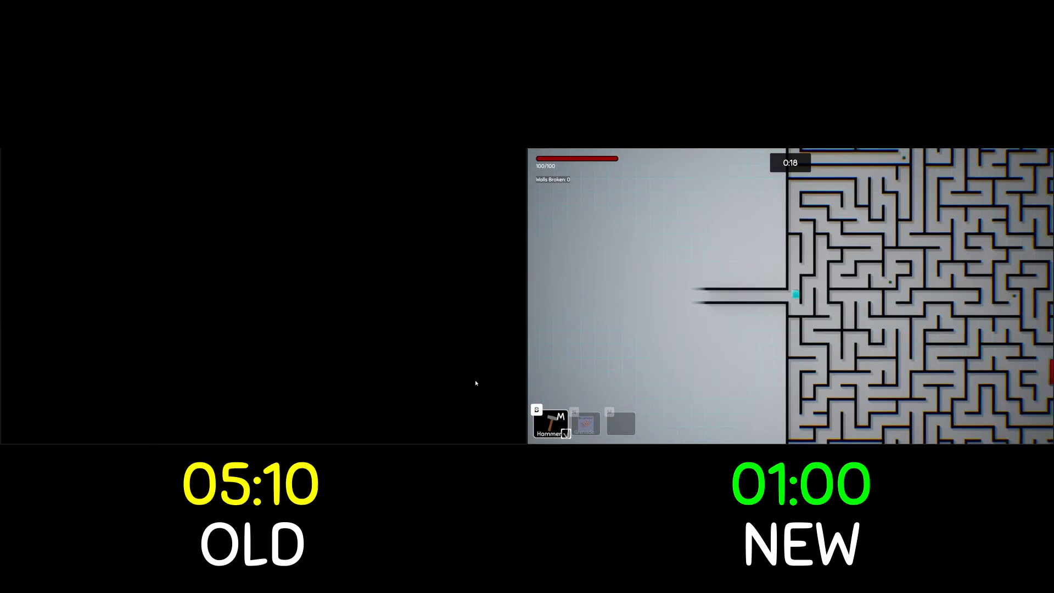